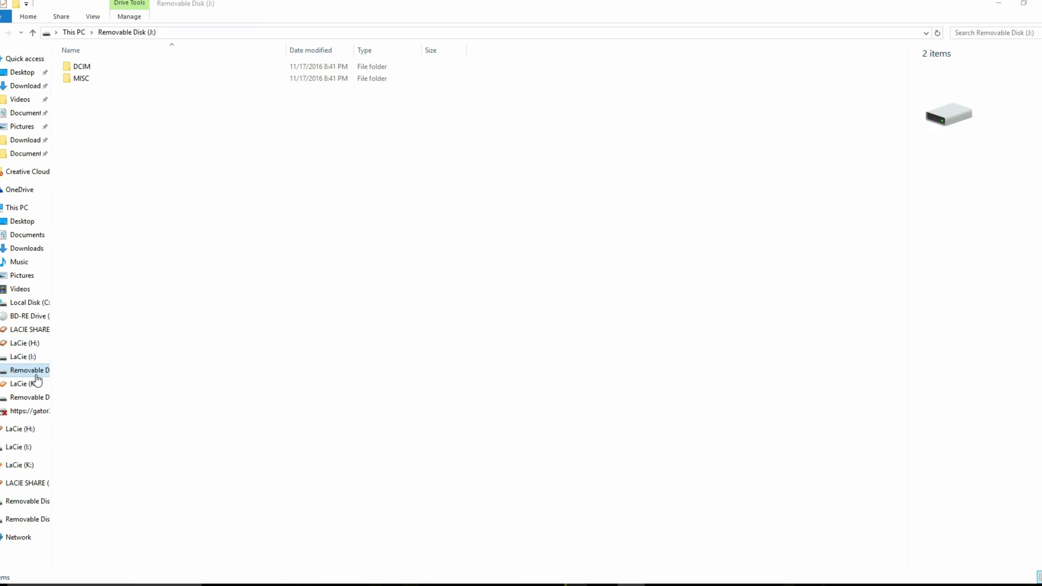
- Open DCIM/100EOS5D on the removable disk and select B02A3265.MOV to show its 92.9 GB details
double_click(81, 66)
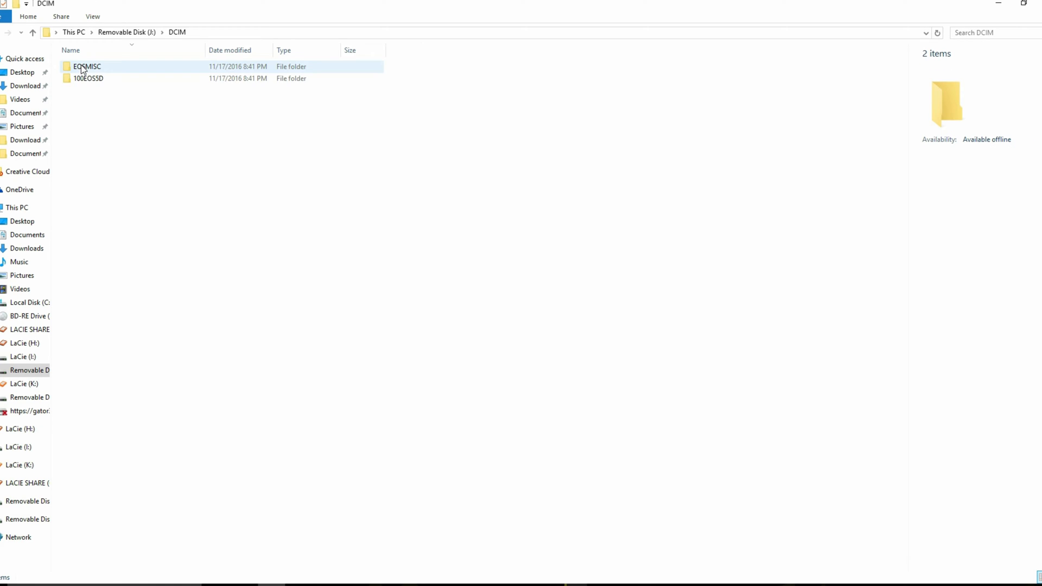
double_click(89, 77)
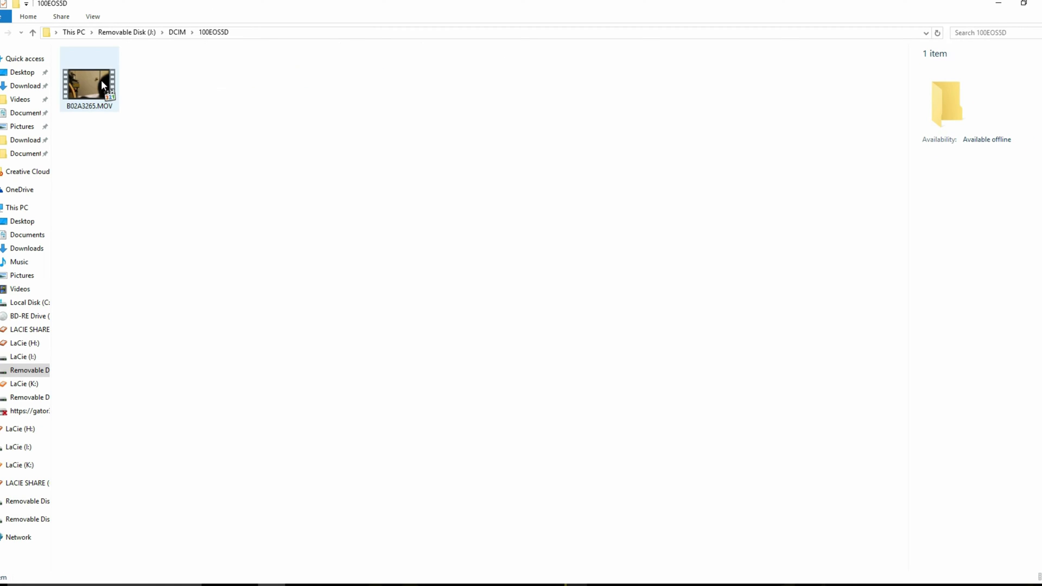
left_click(89, 80)
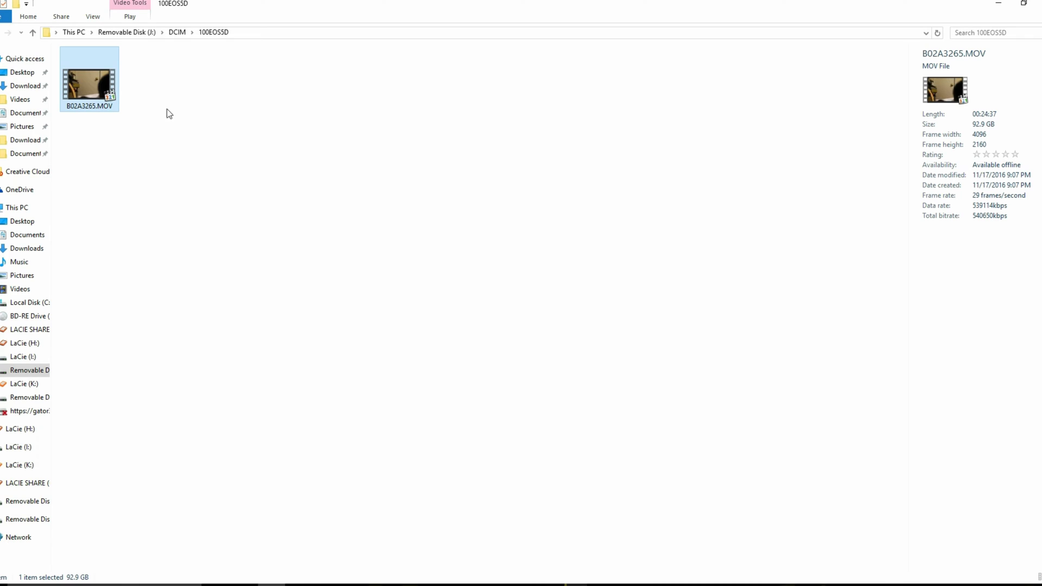
mouse_move(970, 121)
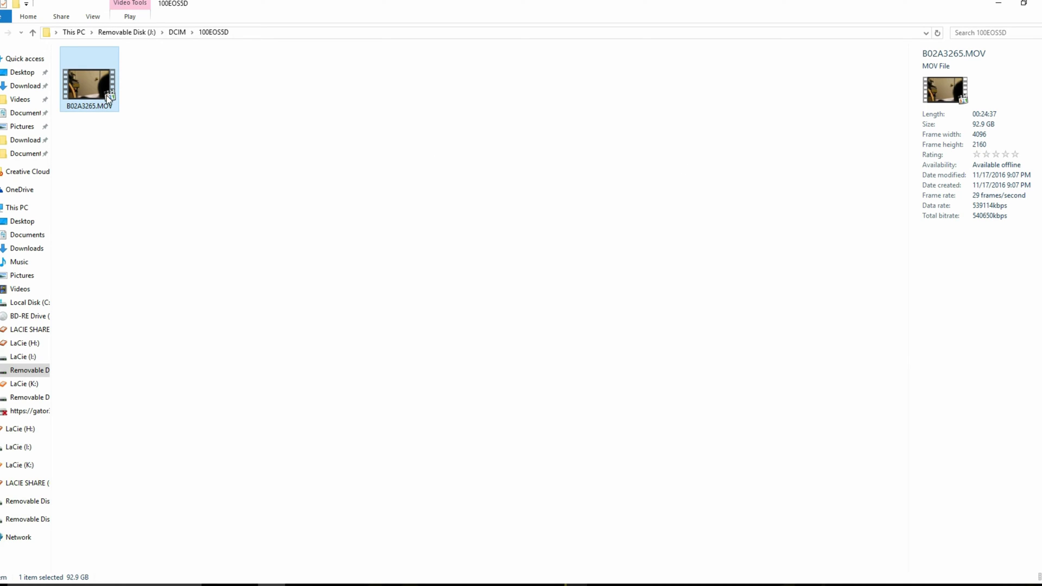
right_click(89, 80)
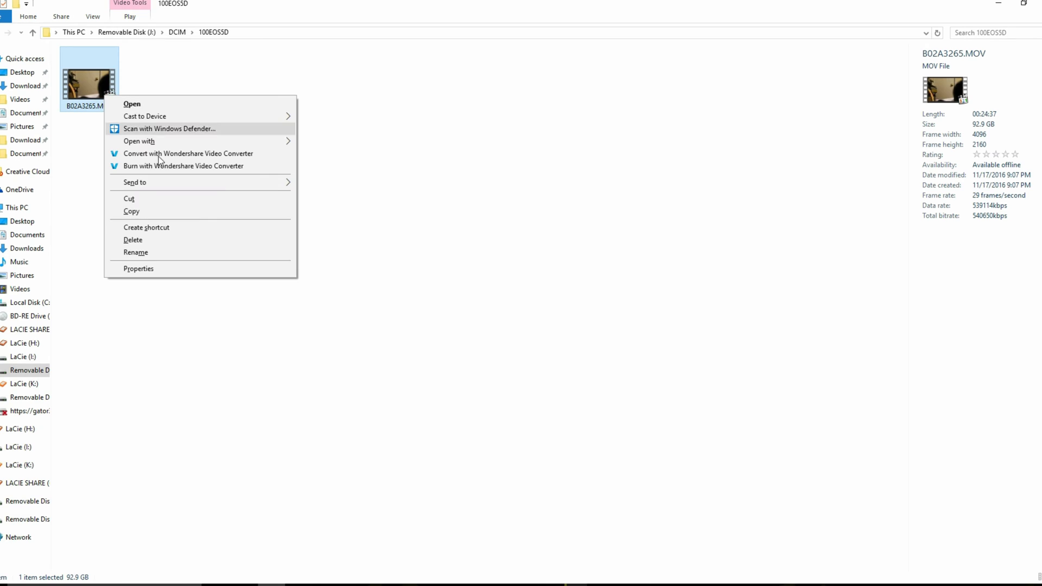
left_click(138, 268)
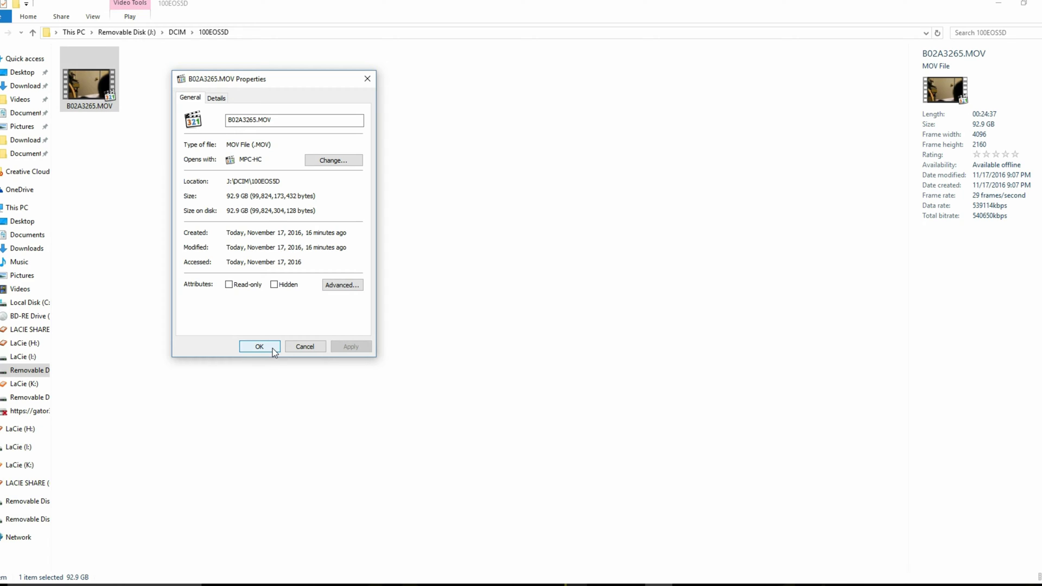
left_click(259, 346)
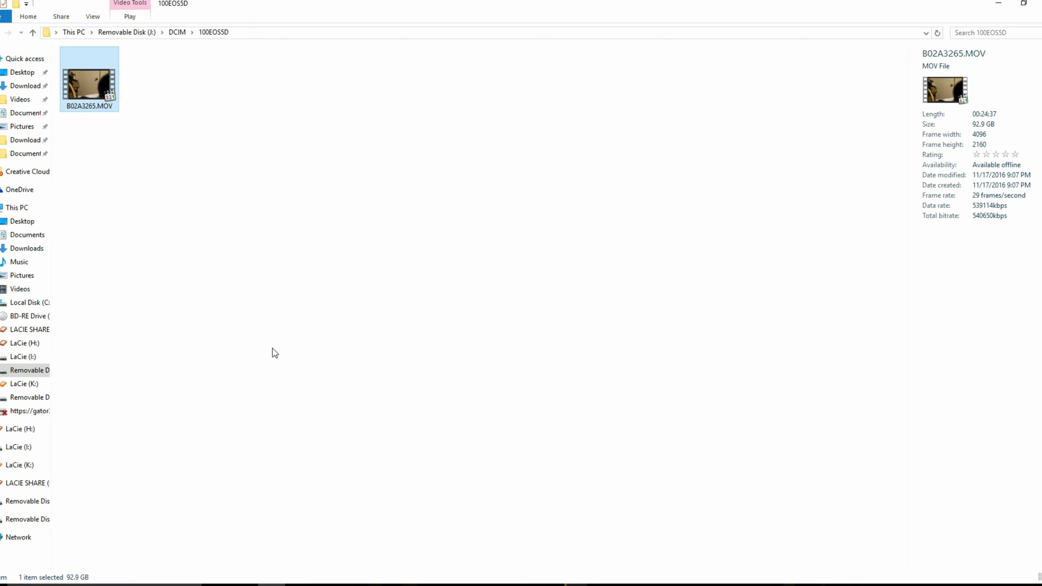